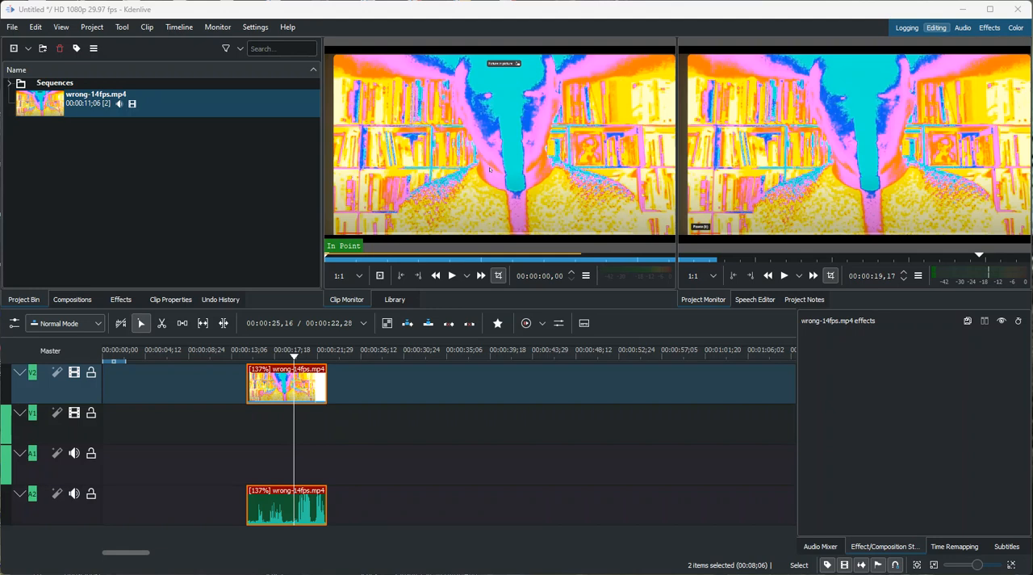
pyautogui.moveTo(742, 228)
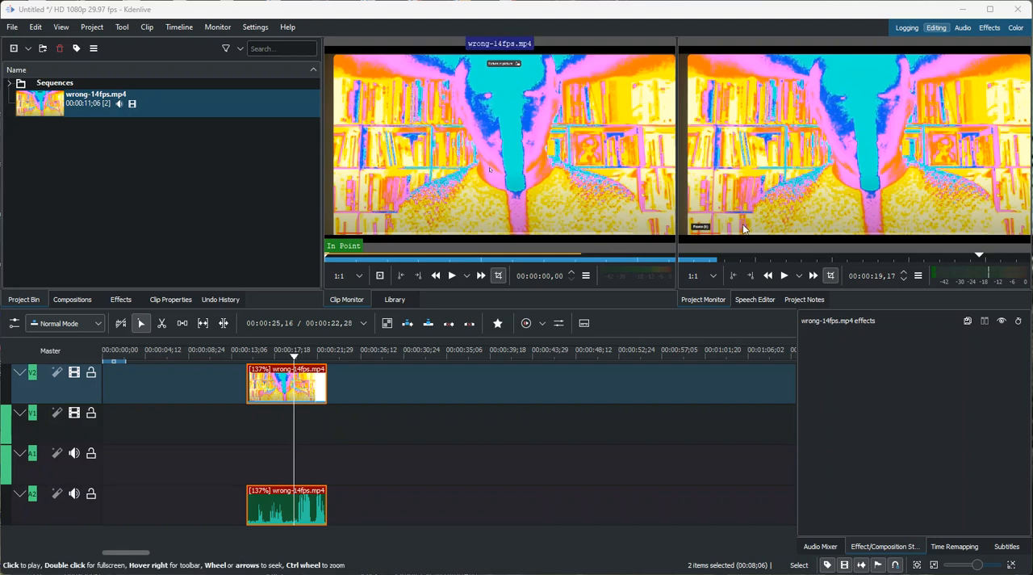
# - Play the 137% wrong-14fps.mp4 clip in the Project Monitor through to its end
pyautogui.click(784, 276)
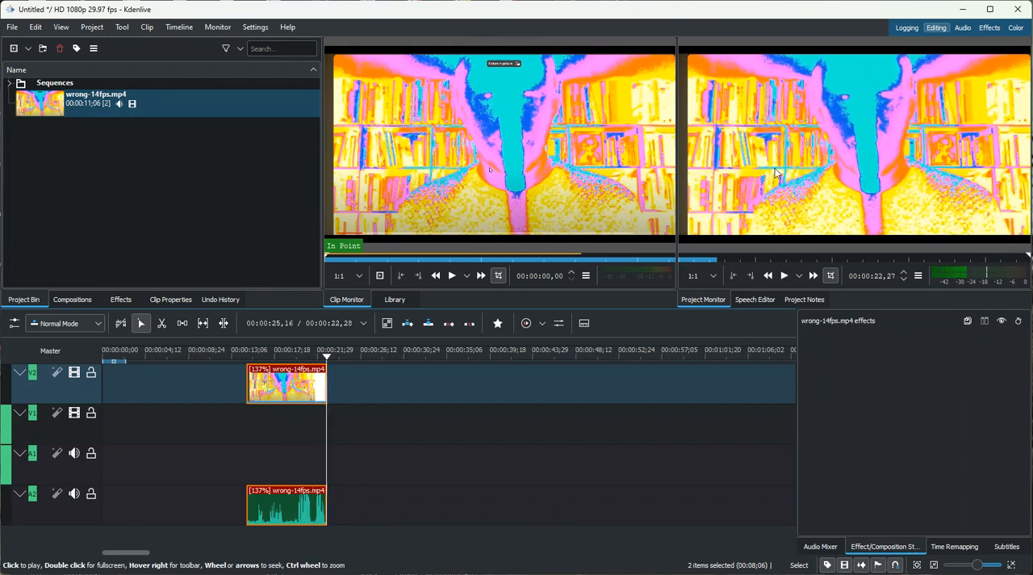
pyautogui.moveTo(593, 176)
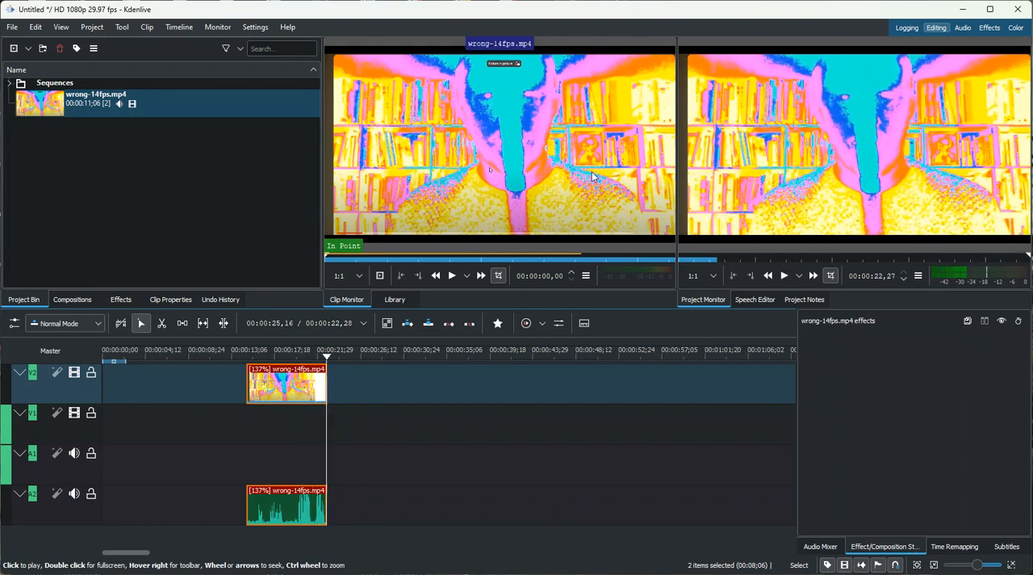